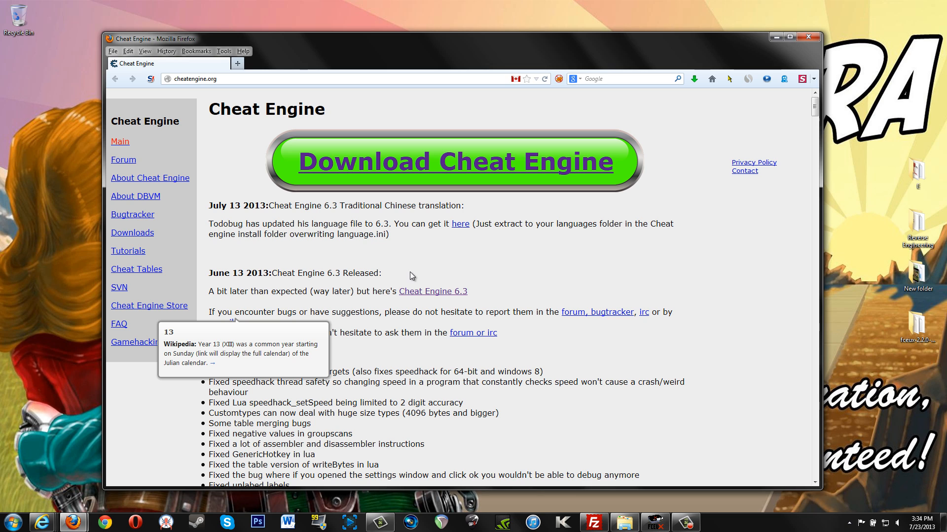
mouse_move(550, 305)
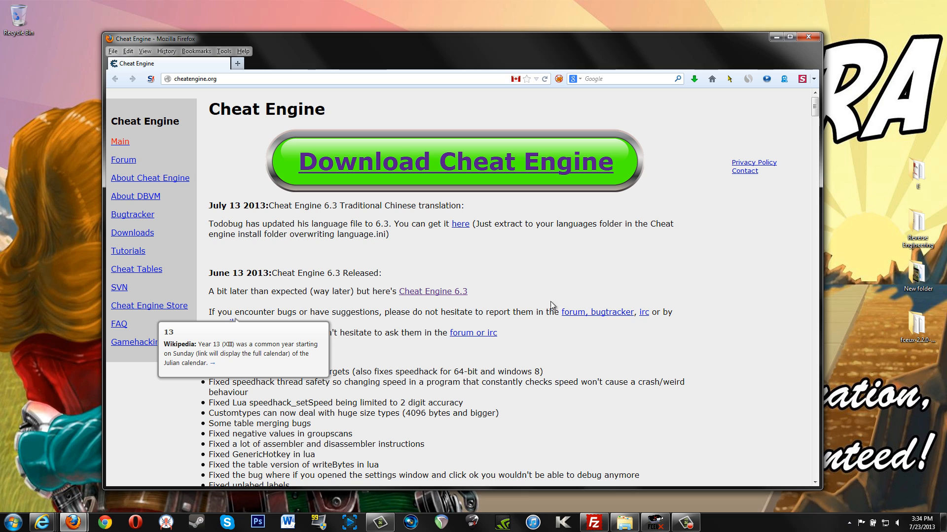
mouse_move(506, 264)
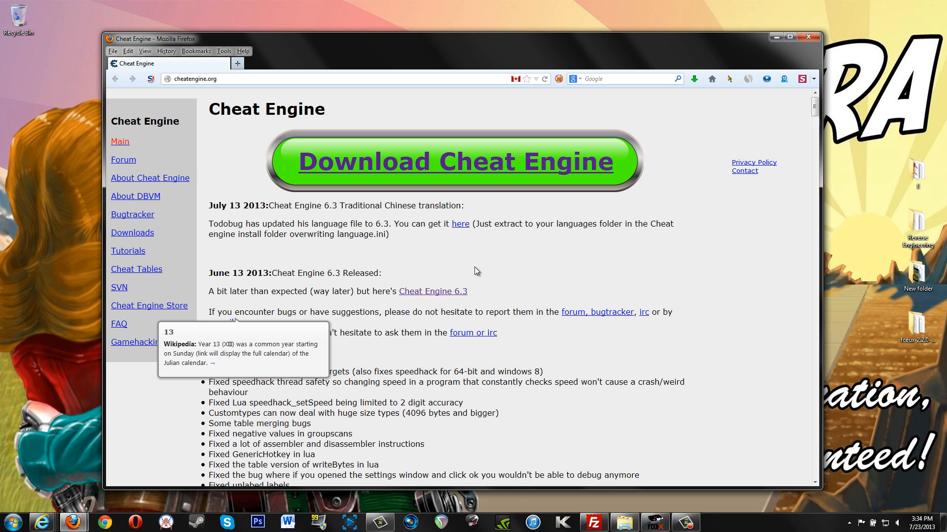
mouse_move(479, 162)
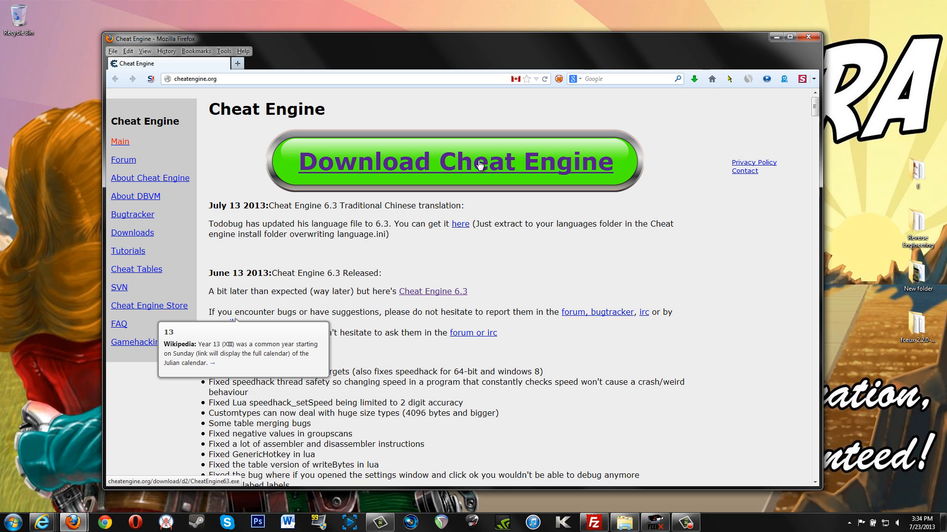
mouse_move(485, 172)
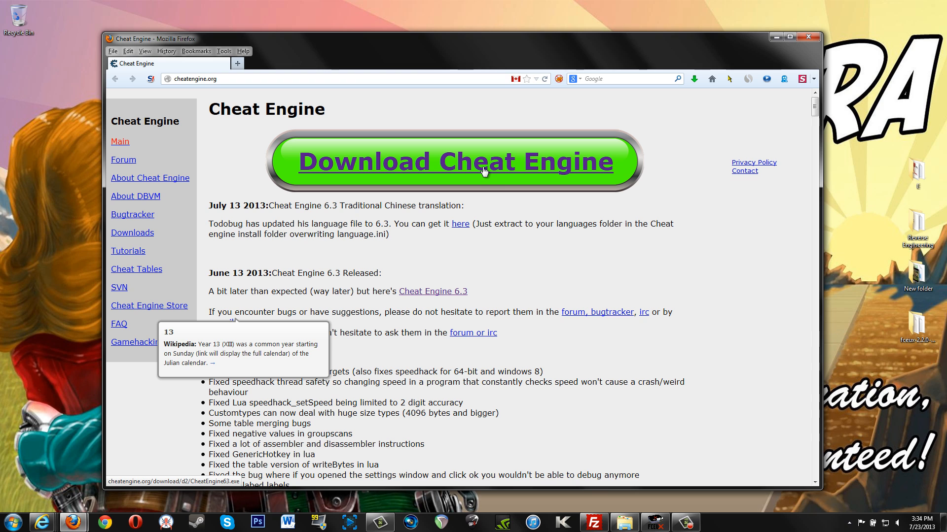
- Download the Cheat Engine 6.3 installer from cheatengine.org and save the file
click(453, 160)
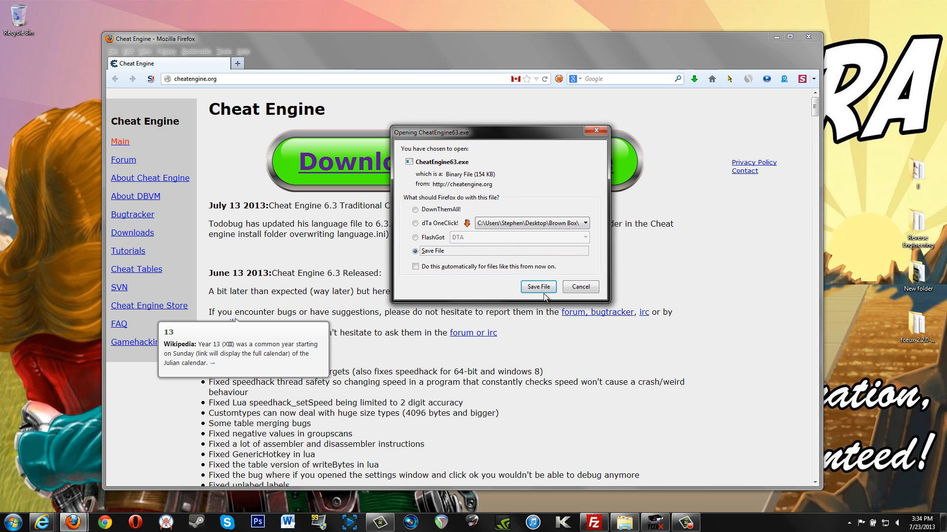
click(536, 287)
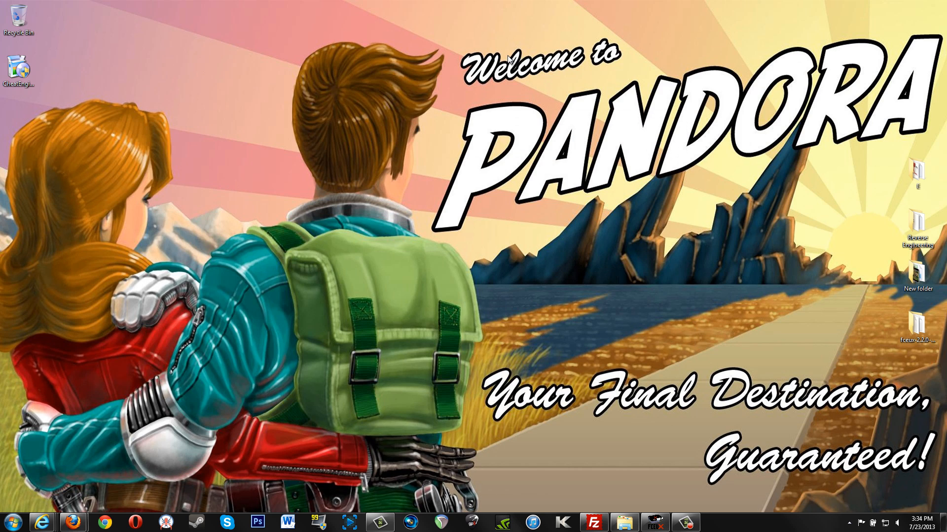
- Launch the downloaded CheatEngine installer from the desktop and approve the UAC prompt
double_click(20, 63)
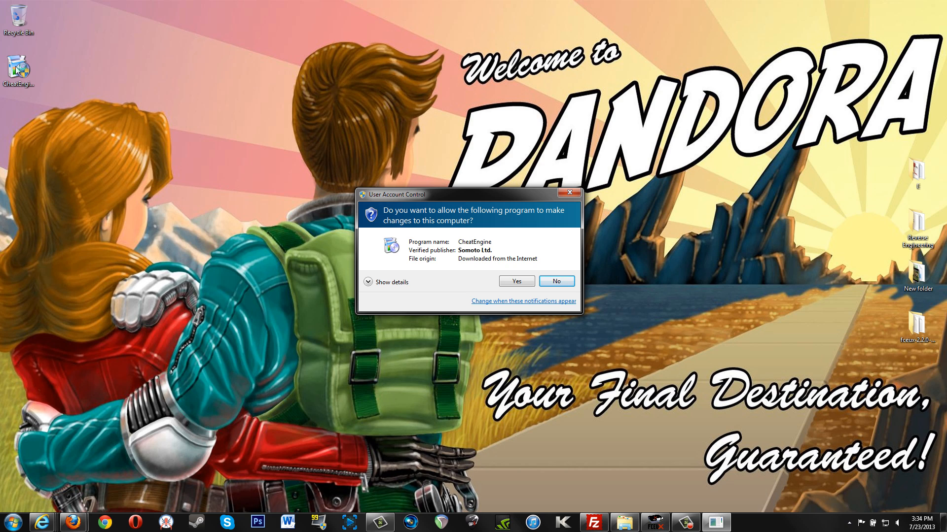
click(516, 281)
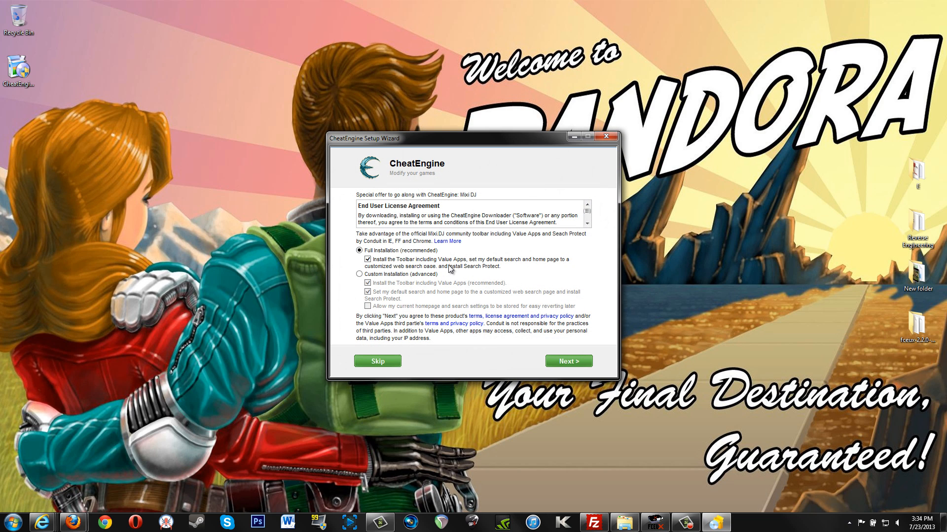
mouse_move(526, 184)
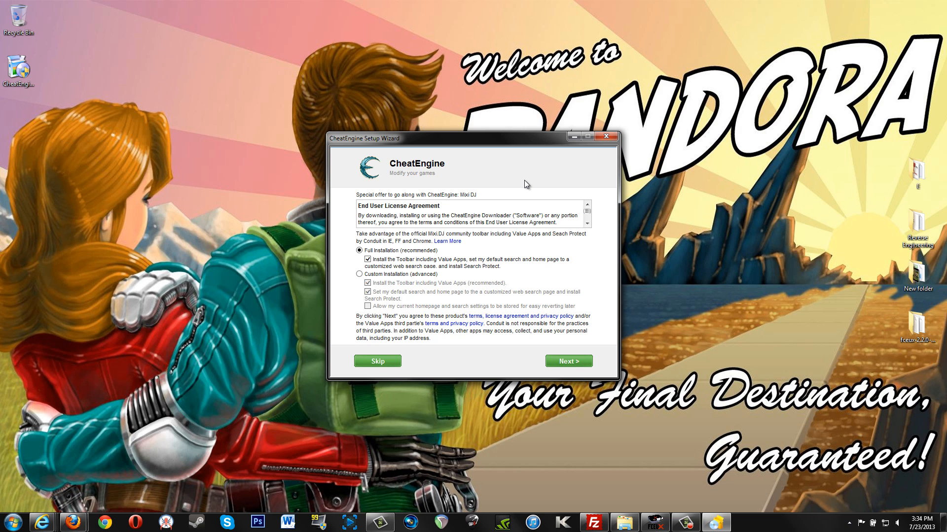
mouse_move(429, 214)
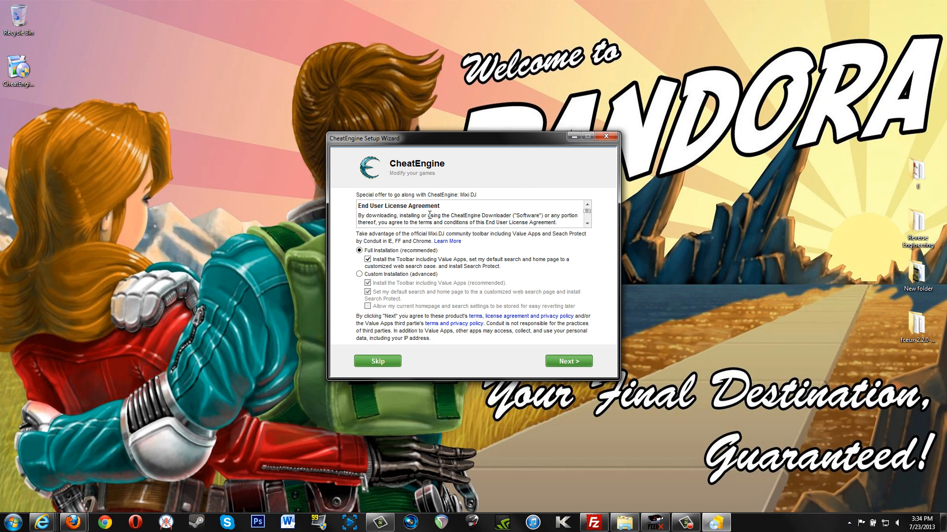
mouse_move(501, 190)
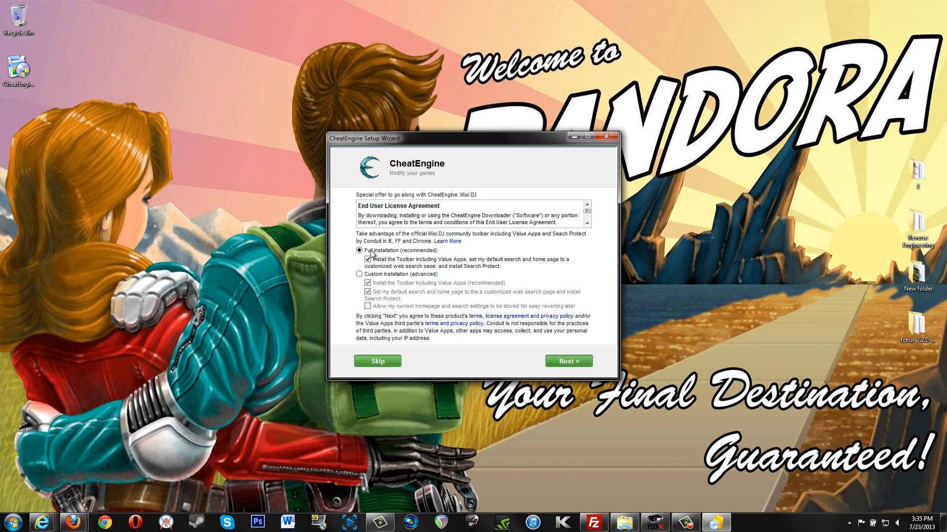
mouse_move(443, 253)
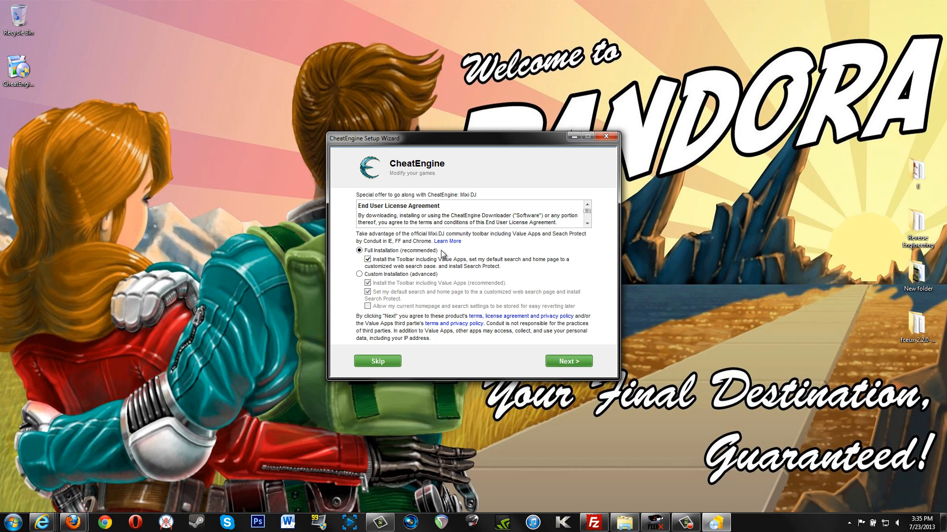
mouse_move(515, 260)
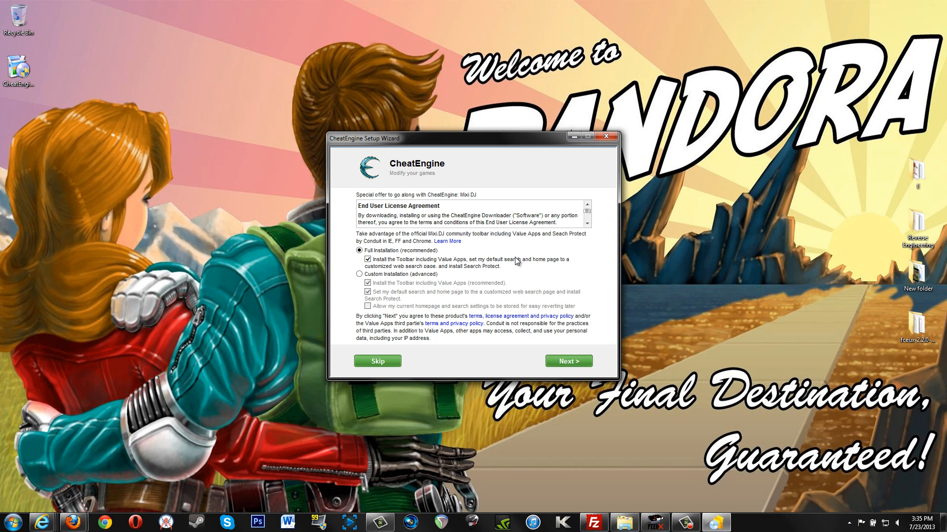
mouse_move(436, 264)
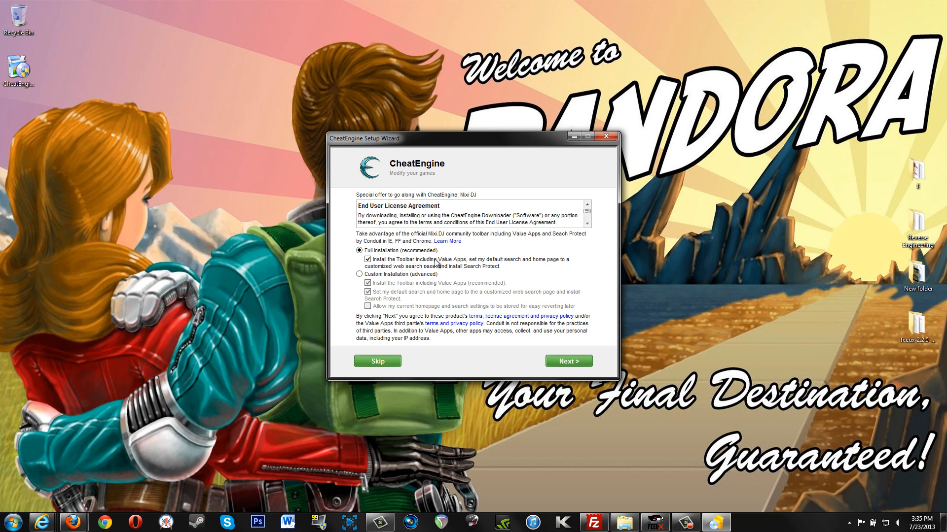
- Choose Custom Installation and decline the Value Apps toolbar and search/home page changes
click(359, 274)
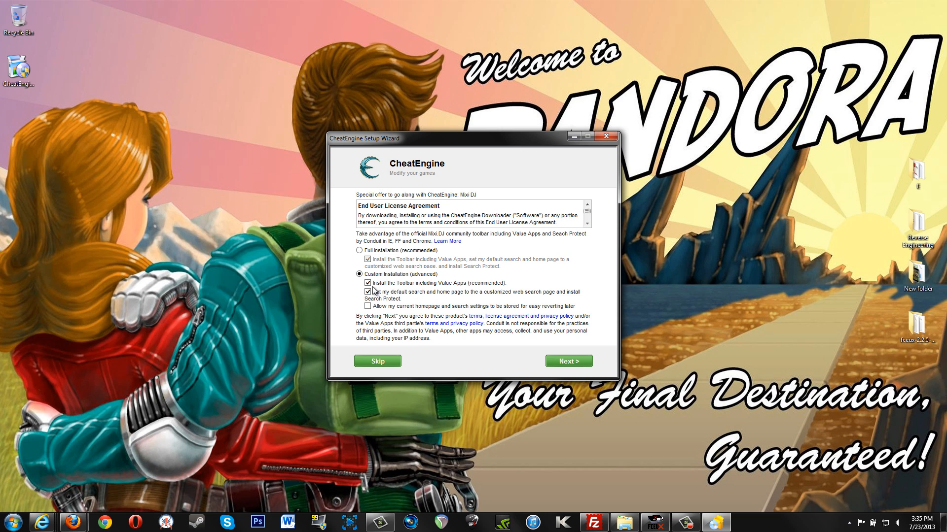
click(368, 283)
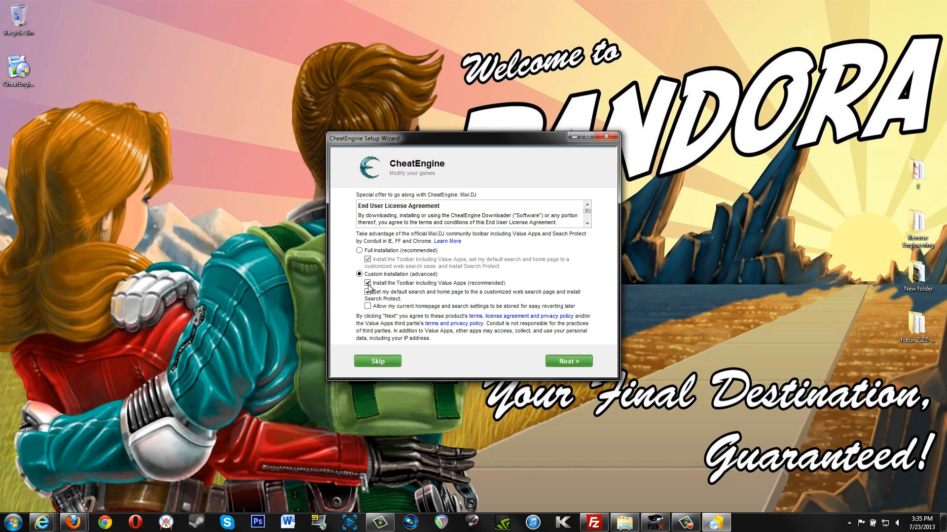
click(367, 283)
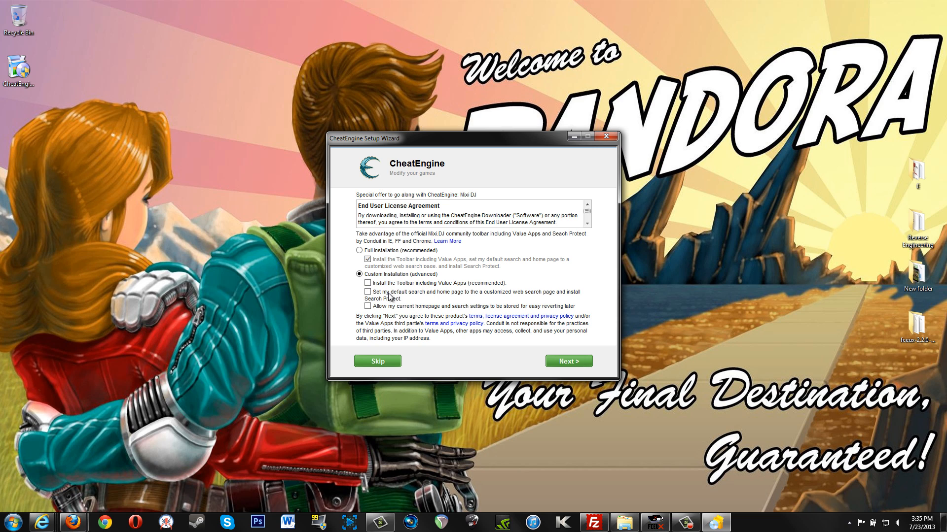
mouse_move(486, 331)
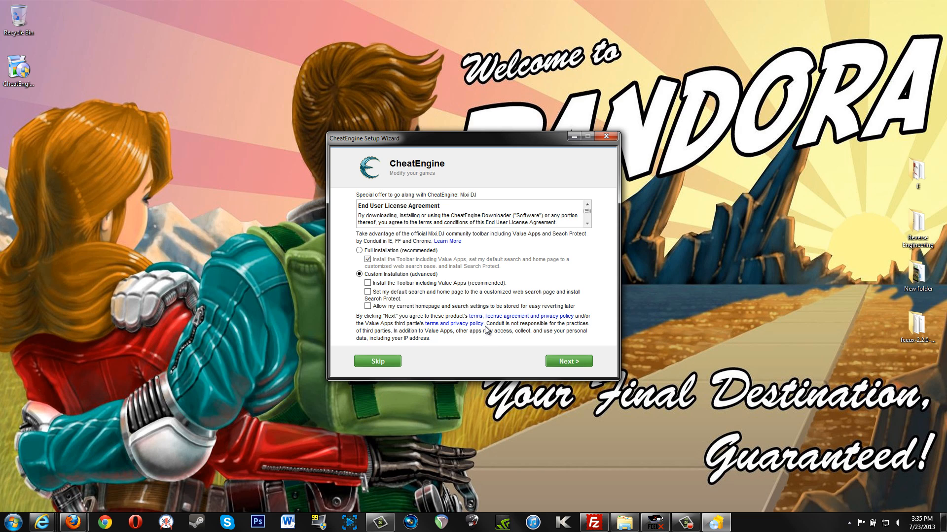
mouse_move(426, 369)
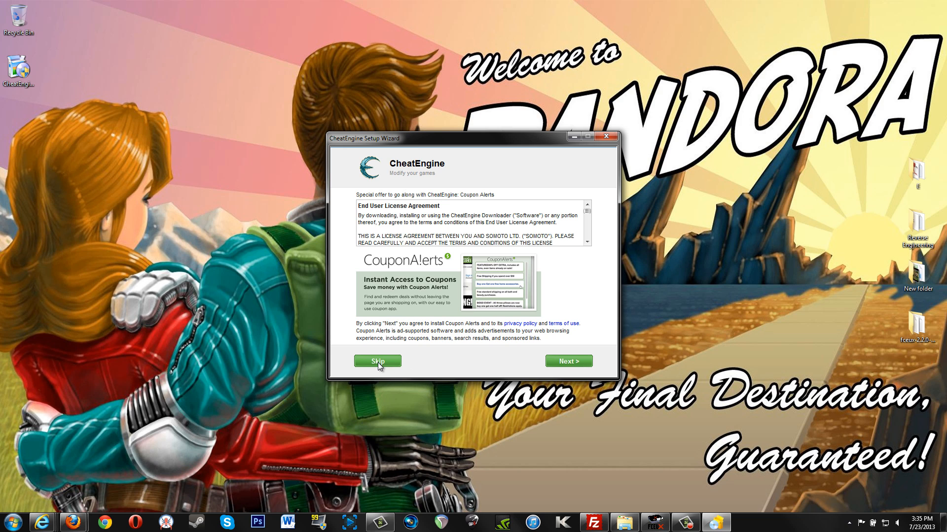
scroll(down, 3)
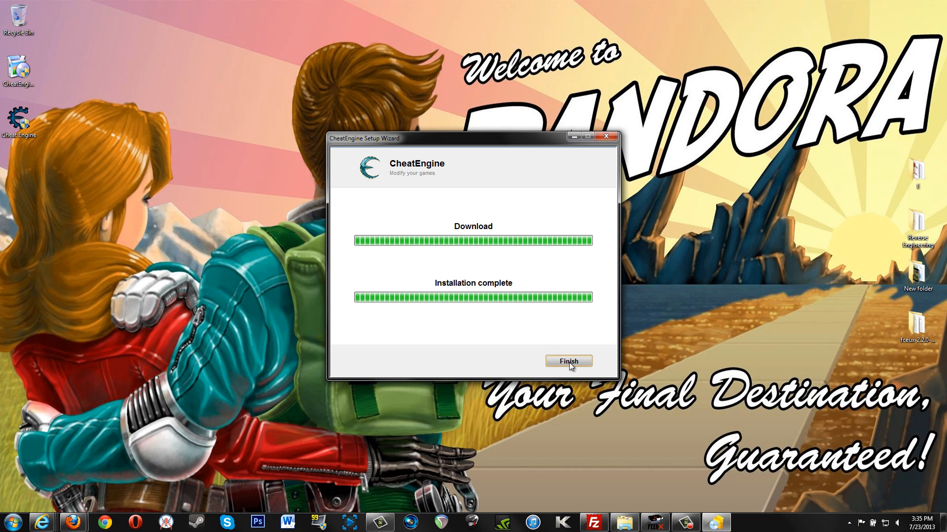
- Close the finished installer, relaunch it from the desktop and approve the UAC prompt
click(568, 361)
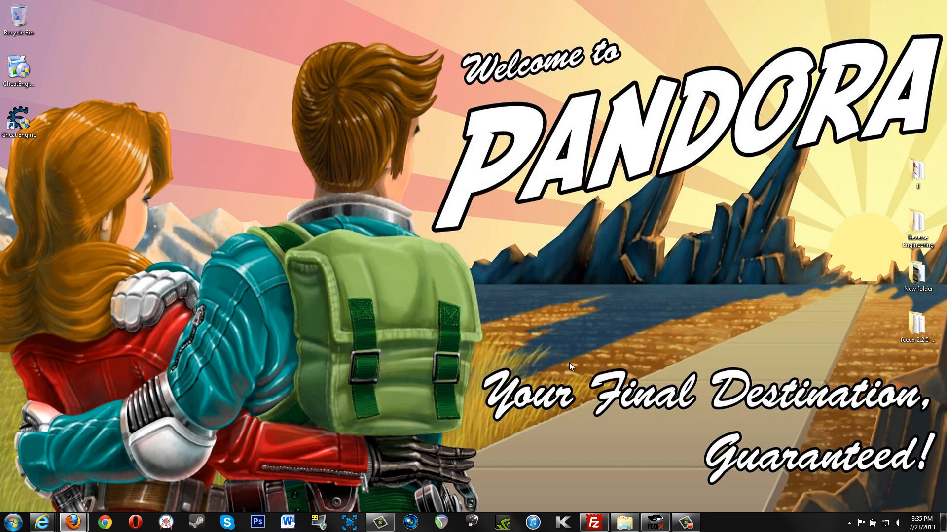
mouse_move(326, 242)
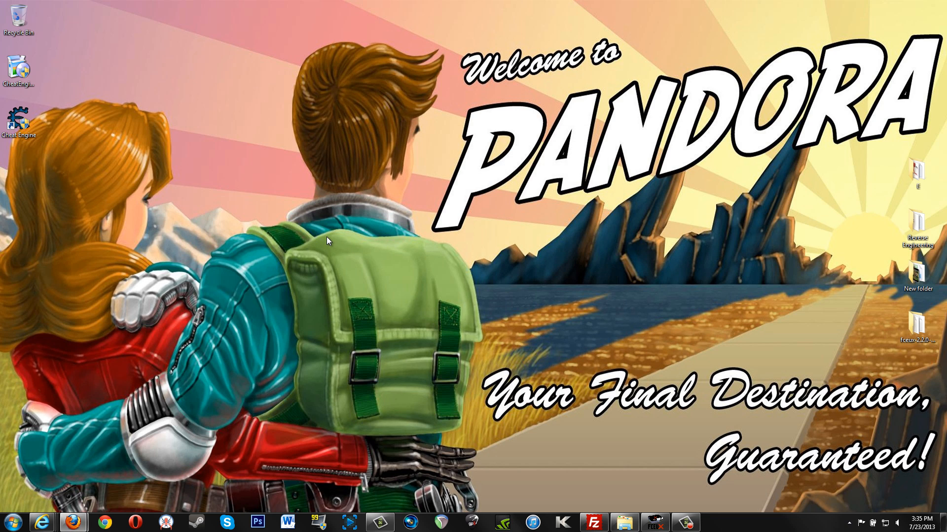
double_click(18, 63)
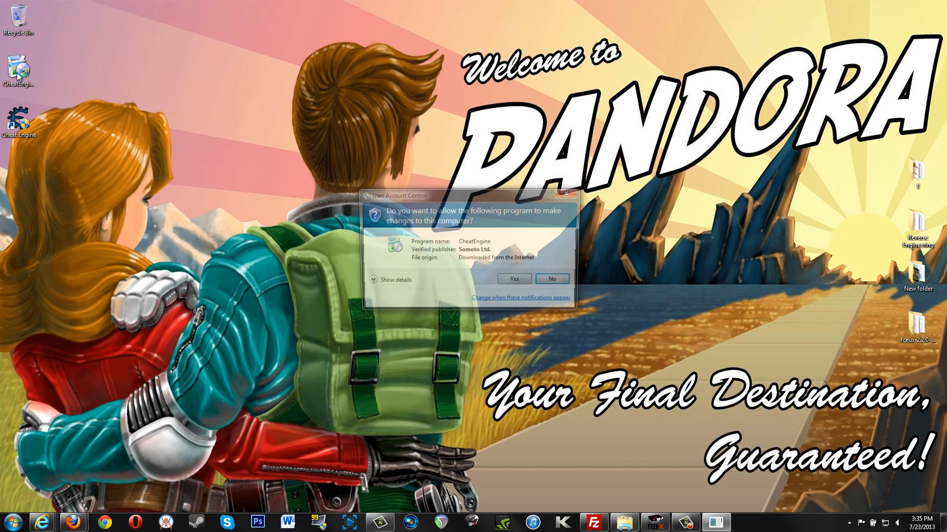
click(513, 279)
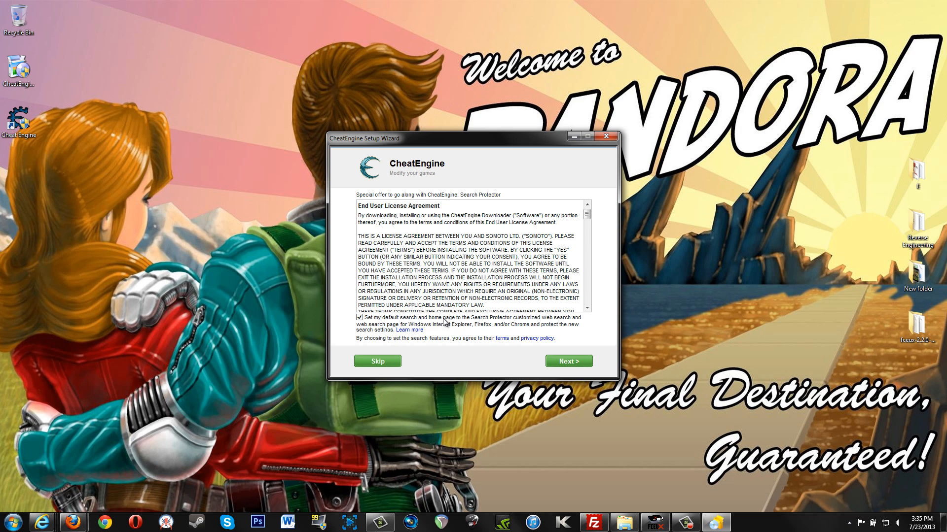
- Decline the Search Protector offer and skip the Coupon Alerts offer
click(355, 318)
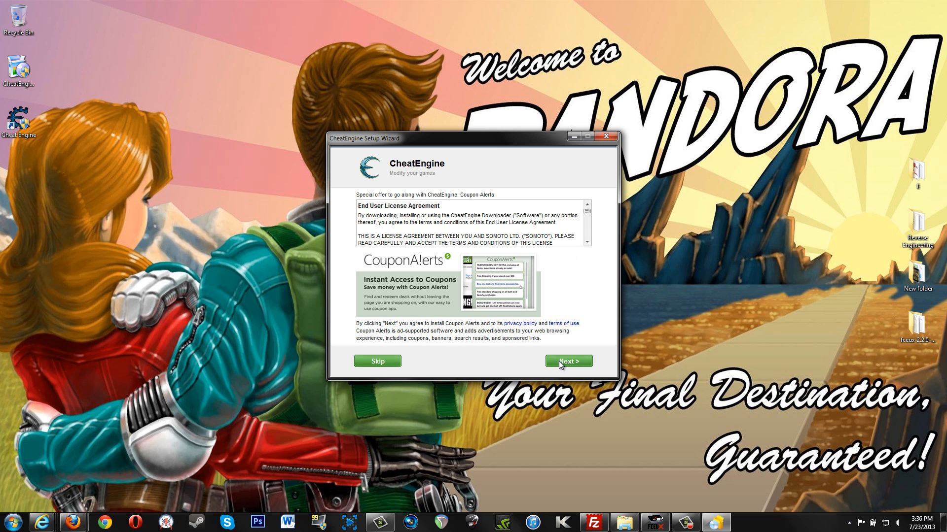
mouse_move(448, 324)
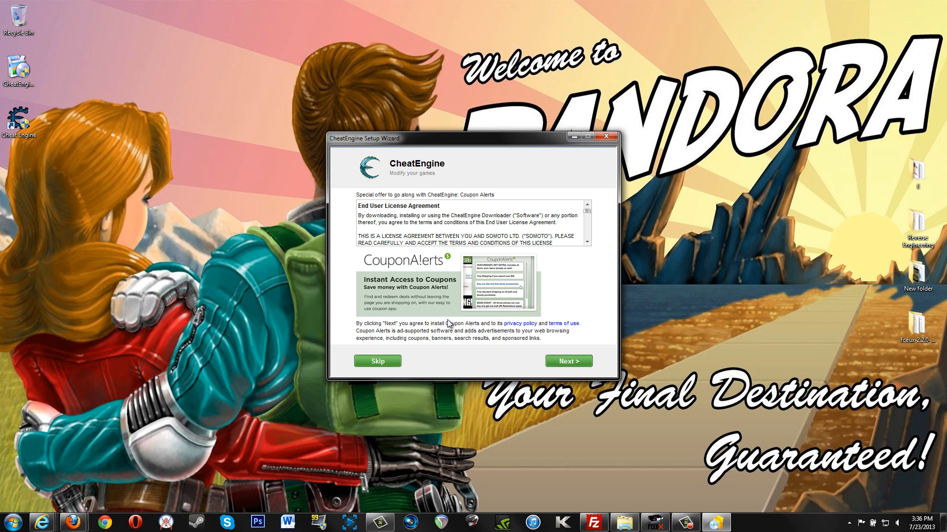
mouse_move(447, 361)
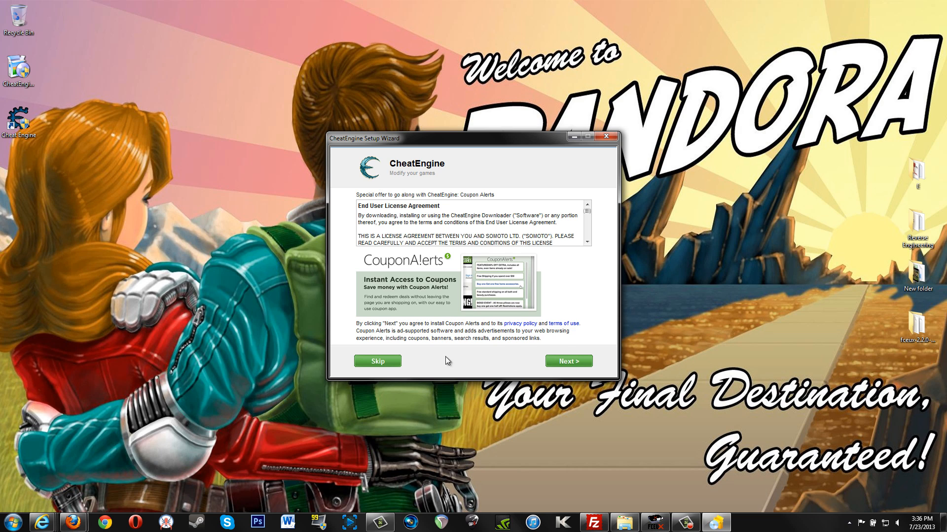
click(376, 361)
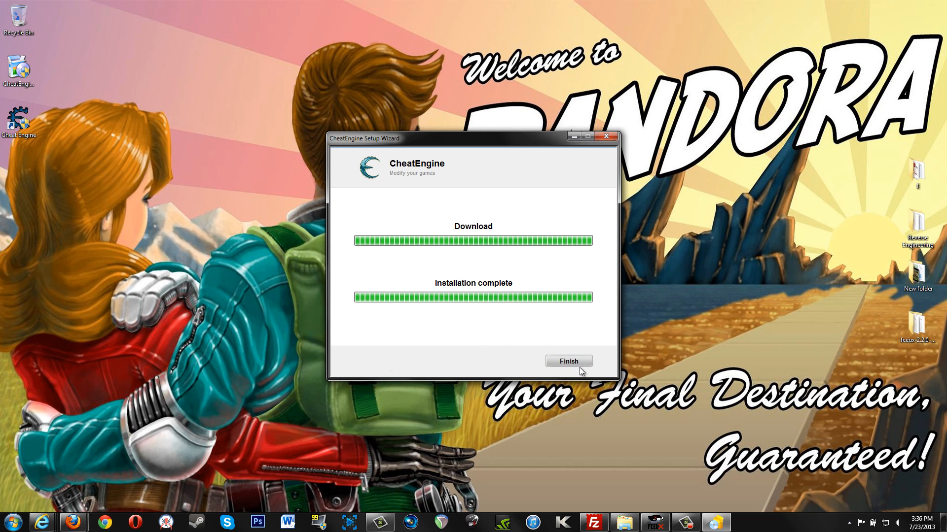
- Finish setup, let Cheat Engine 6.3 launch, and decline the tutorial offer
click(568, 361)
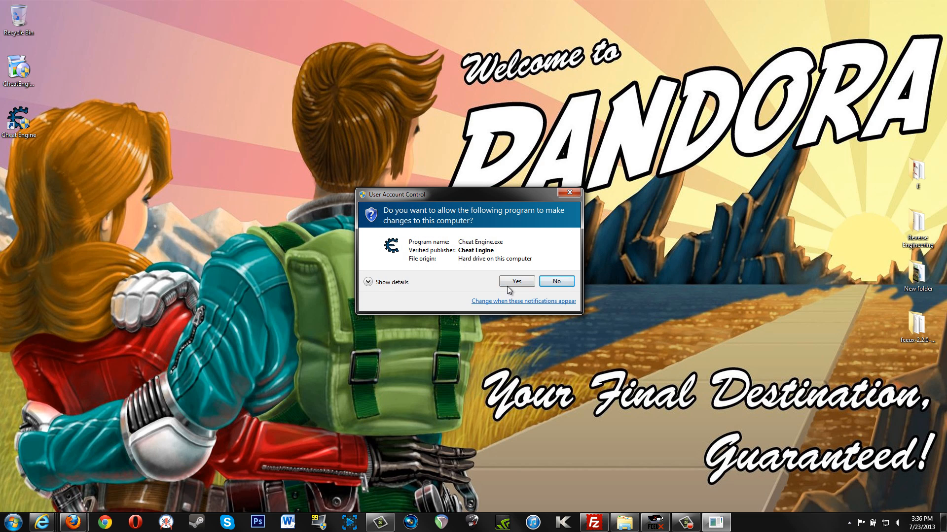
click(516, 281)
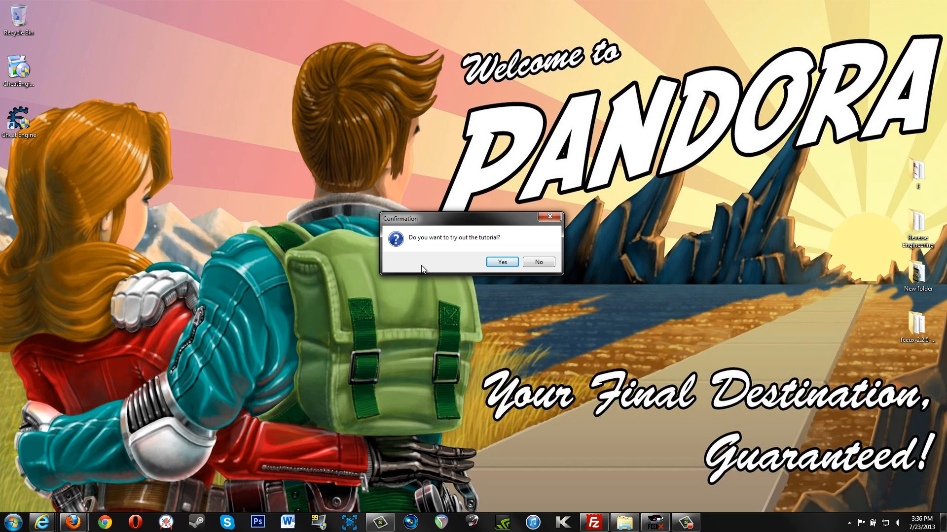
mouse_move(538, 262)
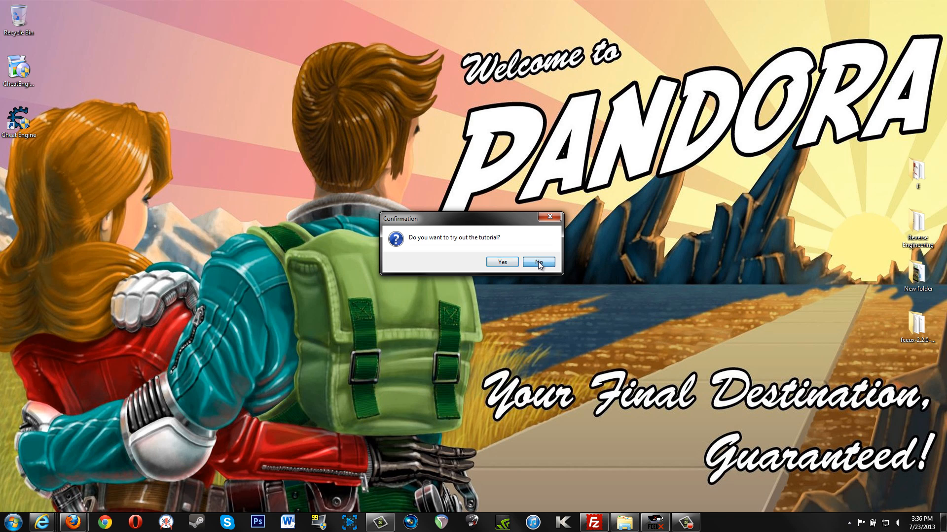
click(538, 263)
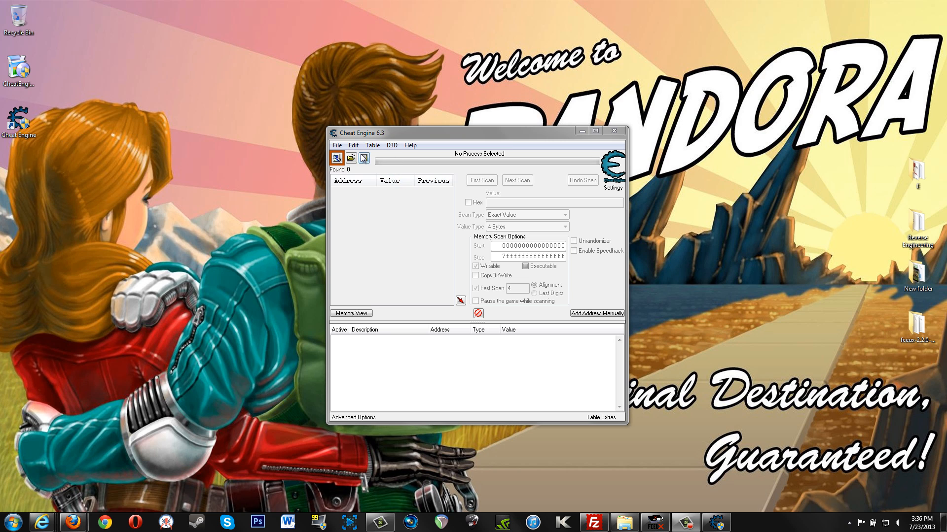
- In Edit > Settings, show Debugger Options and try the VEH and Windows debugger methods
click(353, 145)
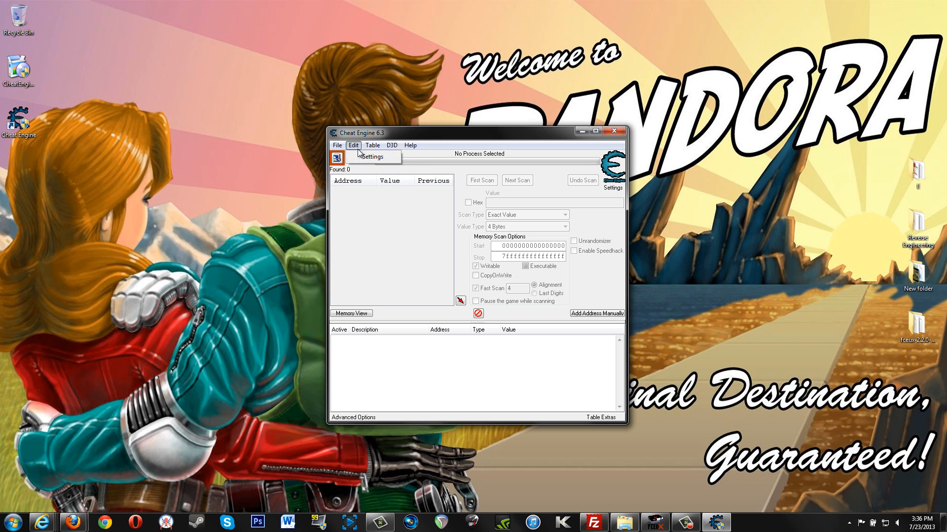
click(371, 157)
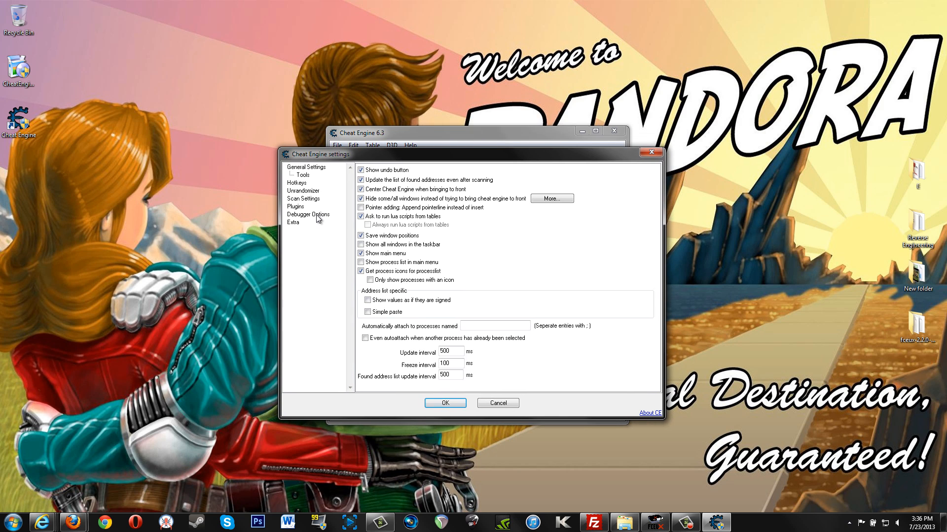
click(309, 214)
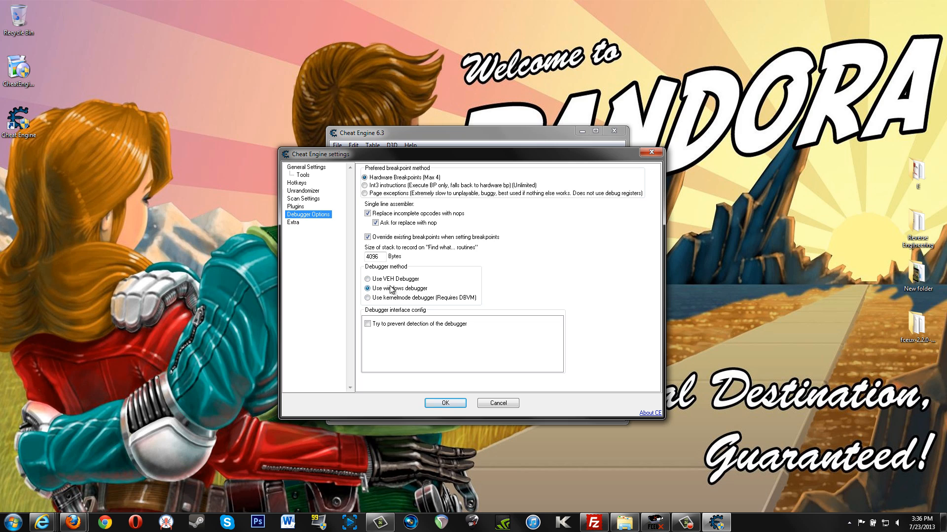
click(367, 279)
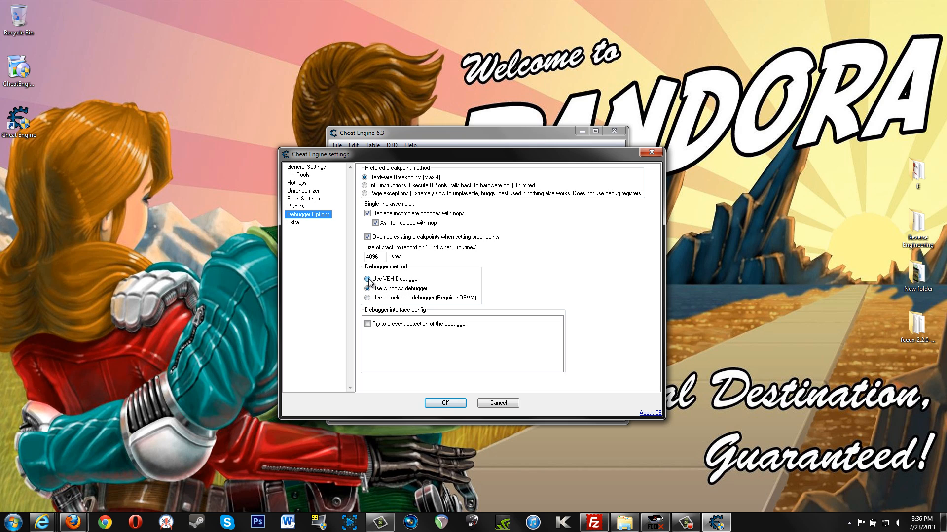
click(368, 279)
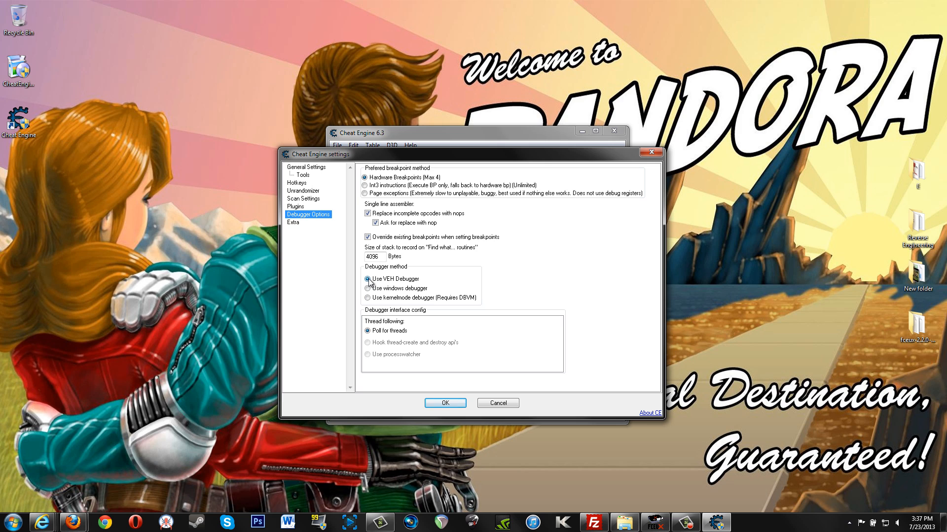
click(367, 288)
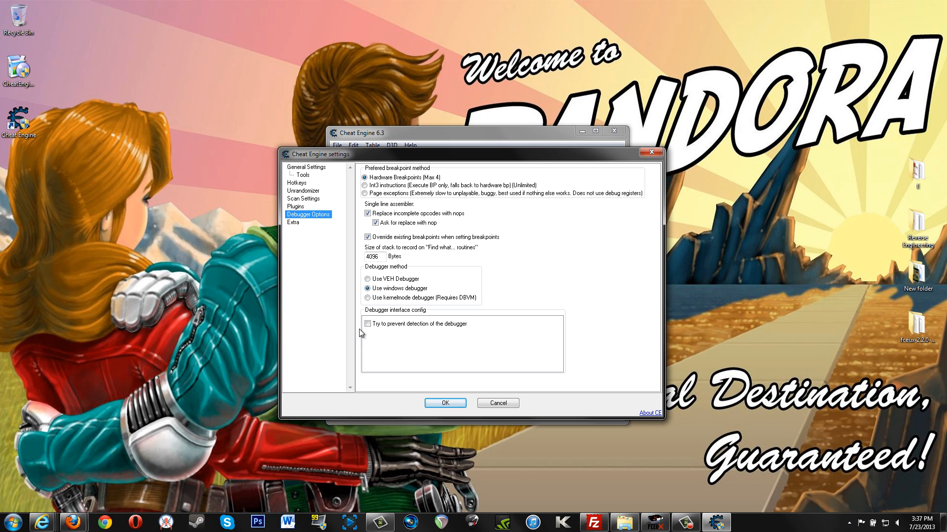
- Toggle debugger-detection prevention, settle on the VEH Debugger, and show the Extra page
click(367, 324)
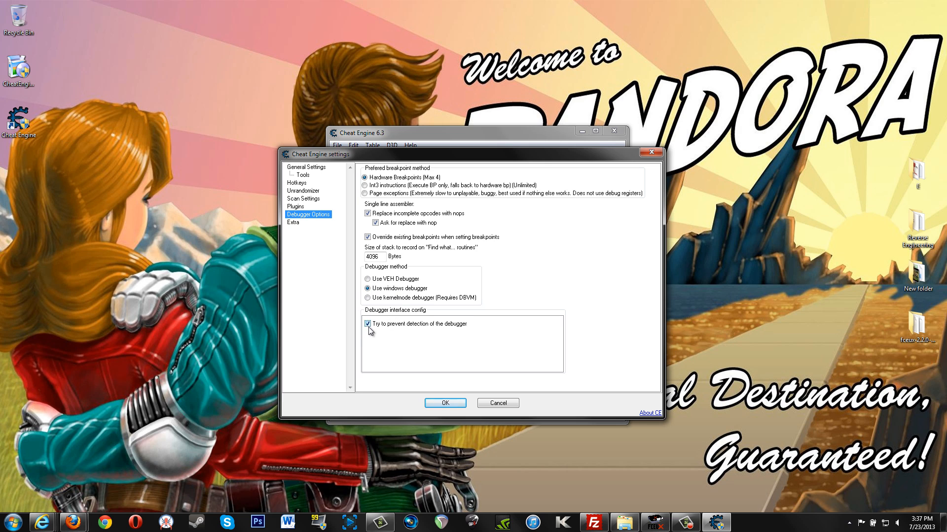
click(368, 324)
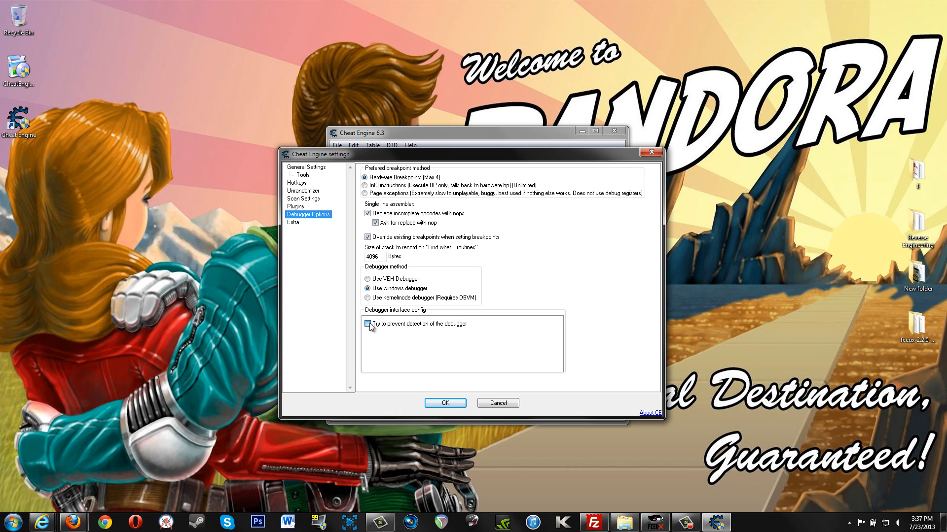
click(367, 323)
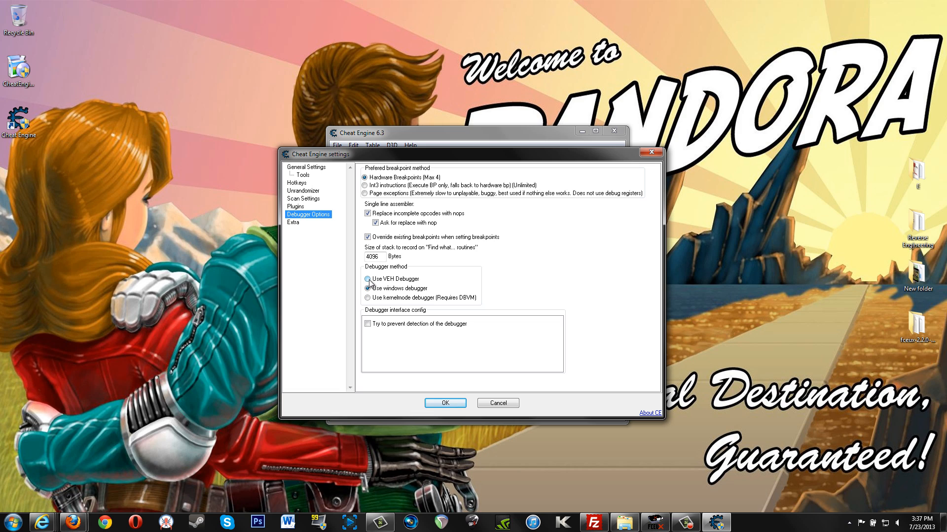
click(367, 279)
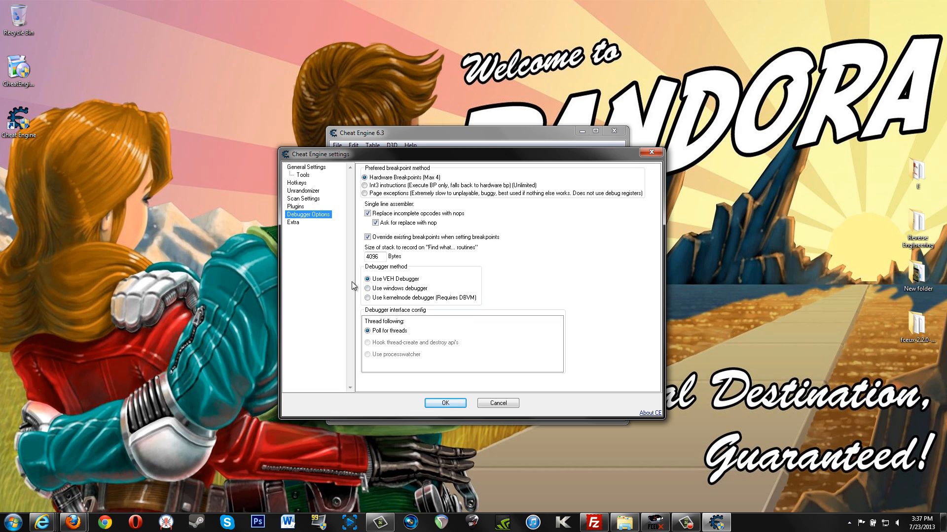
click(293, 222)
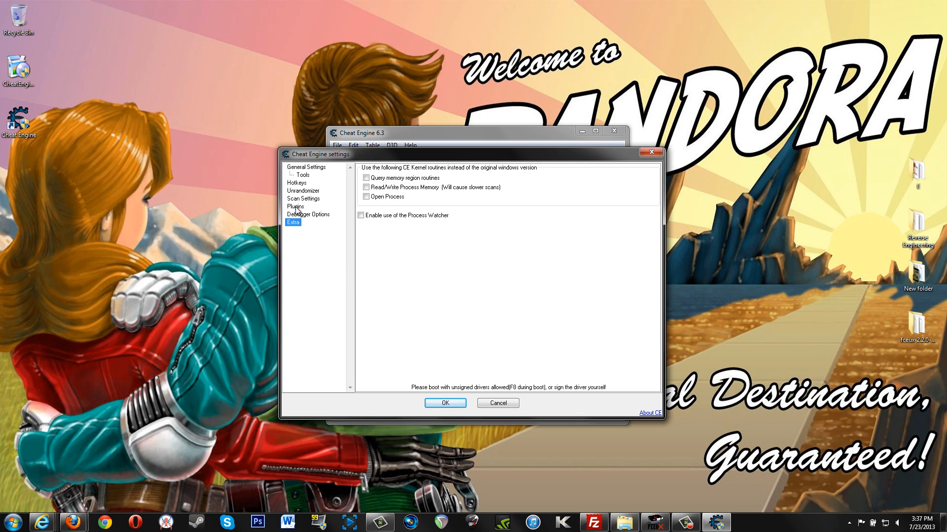
- In Scan Settings, toggle scanning of MEM_MAPPED memory regions on and off several times
click(303, 198)
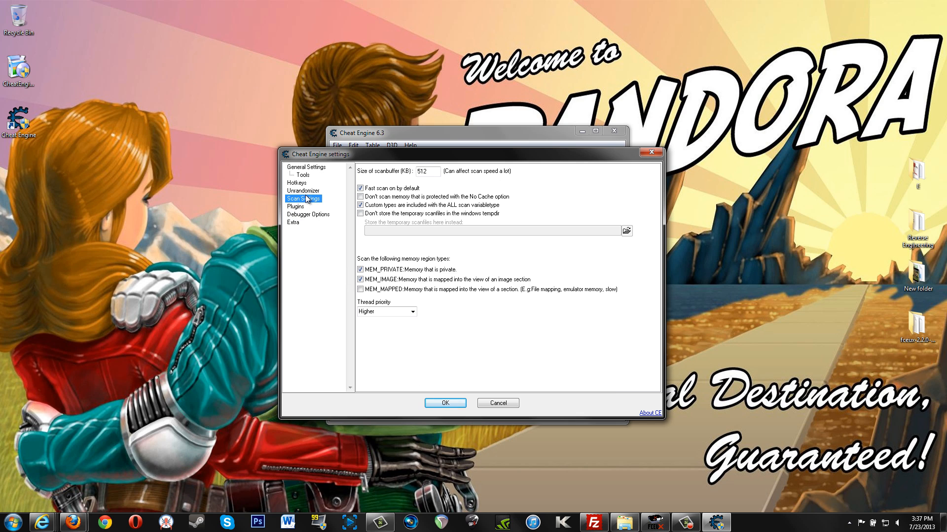
mouse_move(314, 254)
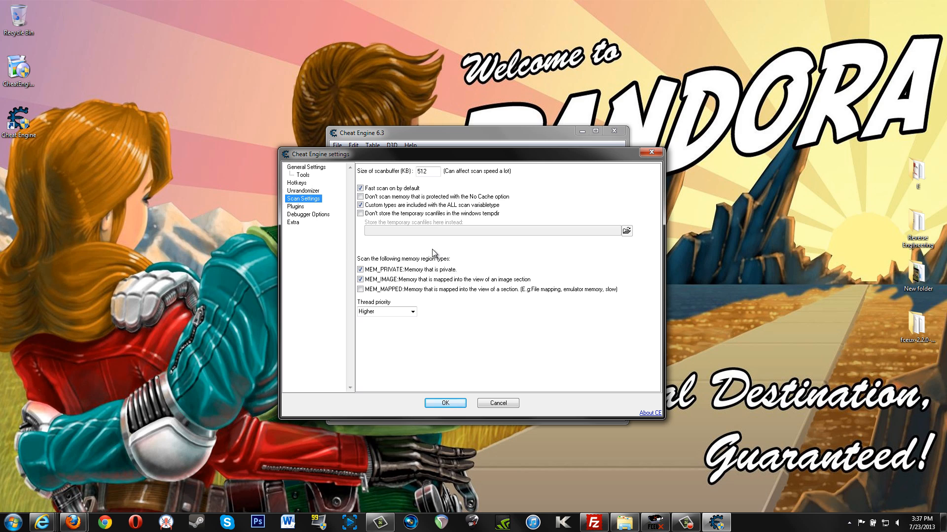
click(360, 290)
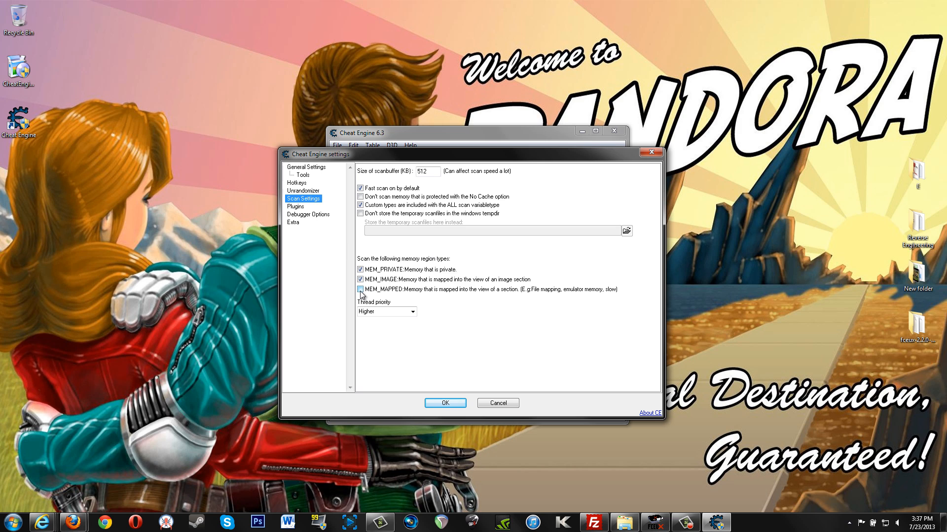
click(361, 289)
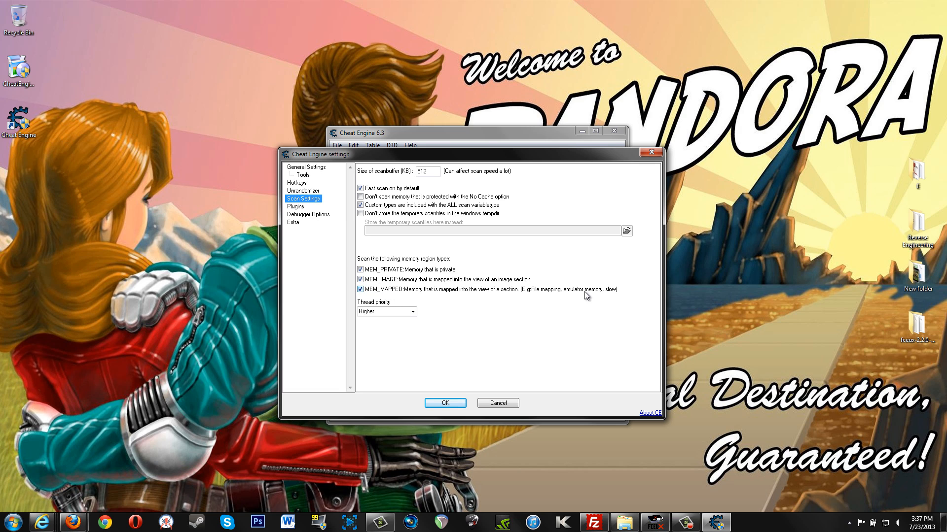
click(361, 289)
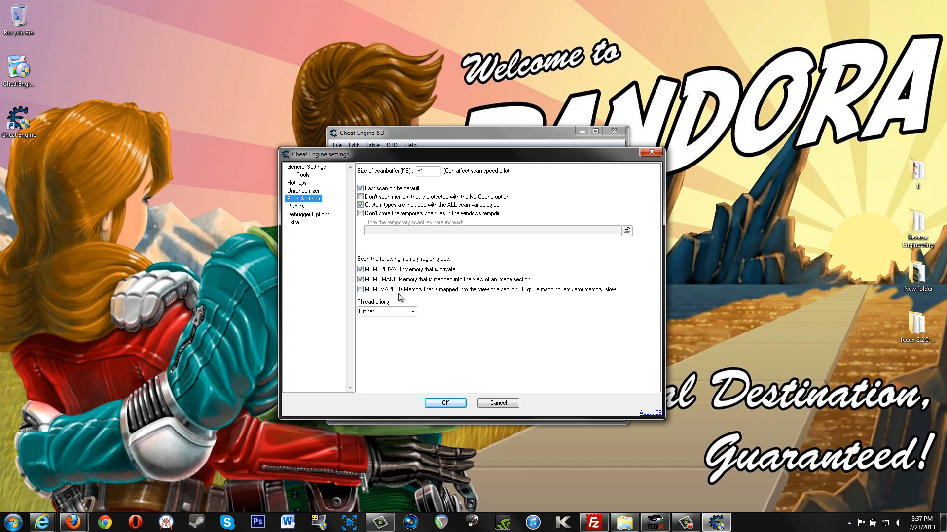
click(360, 289)
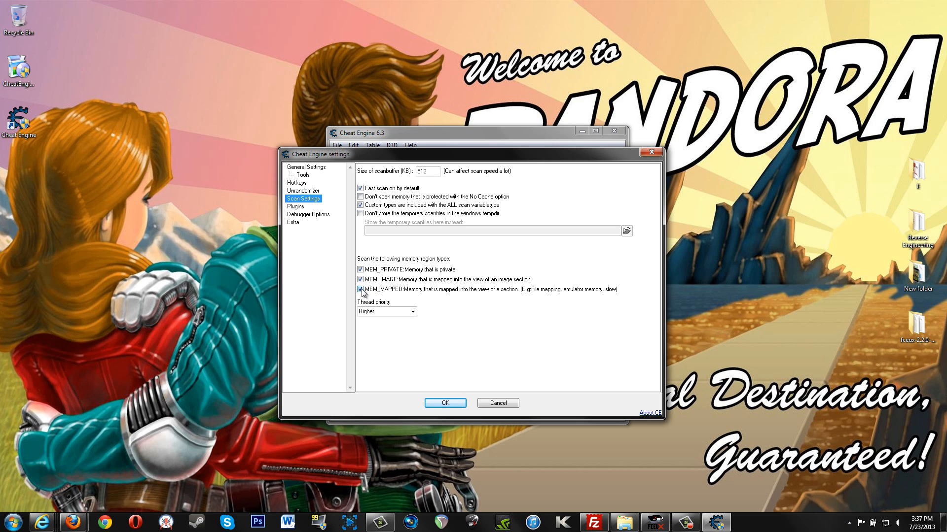
click(361, 290)
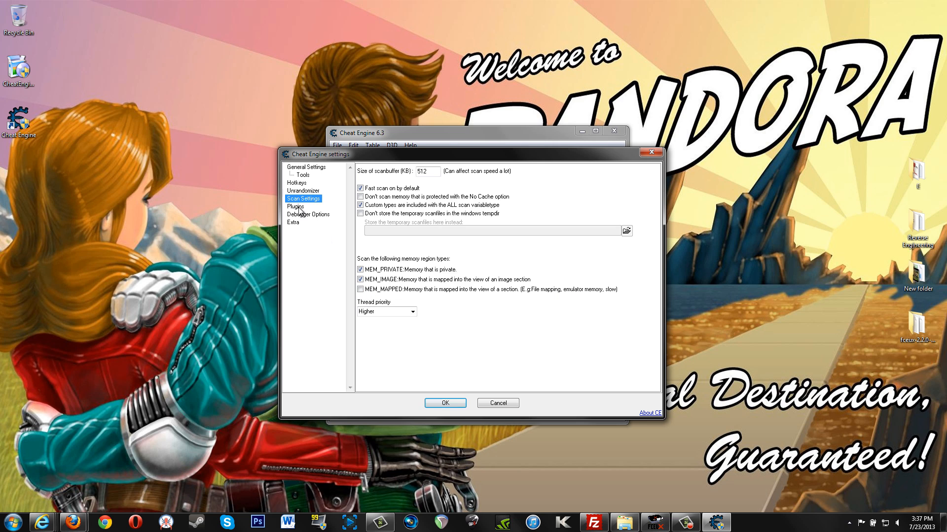
- Review Debugger Options, Plugins and Scan Settings, then save the settings with OK
click(307, 214)
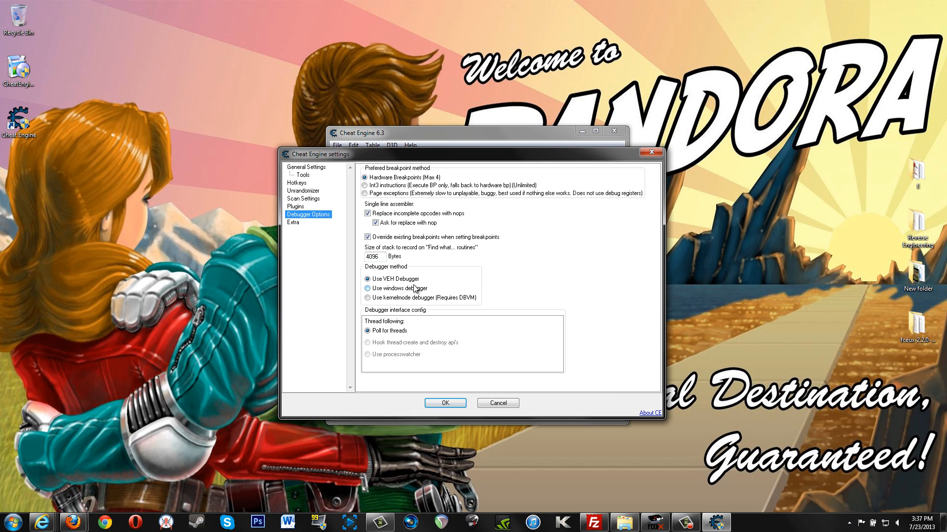
click(295, 207)
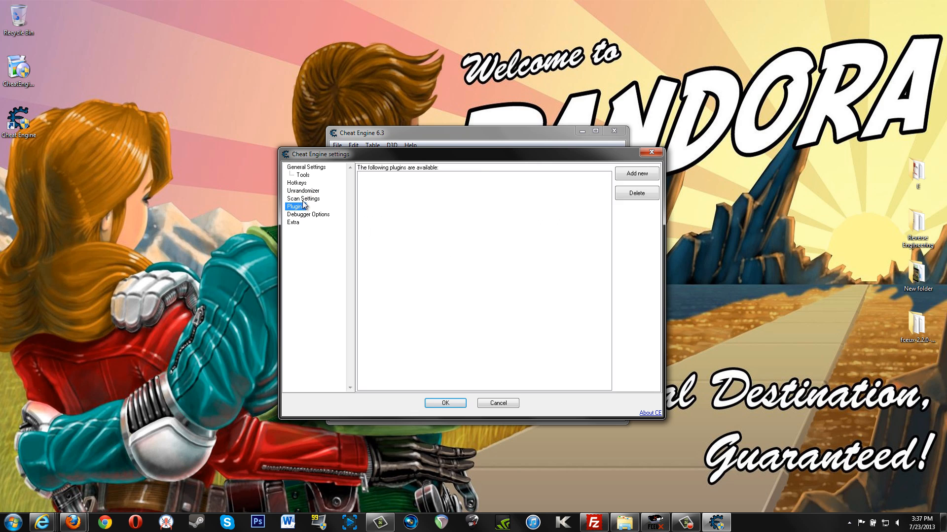
click(304, 198)
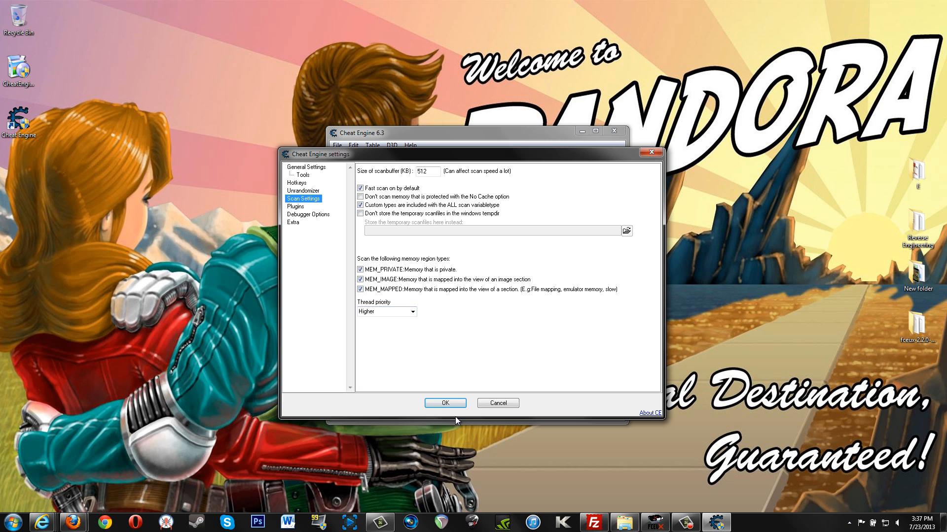
click(445, 402)
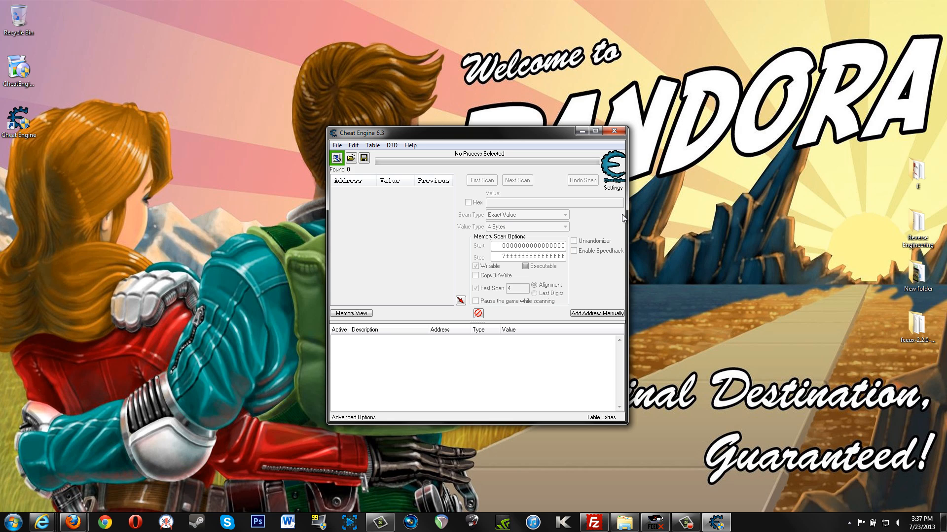
click(336, 158)
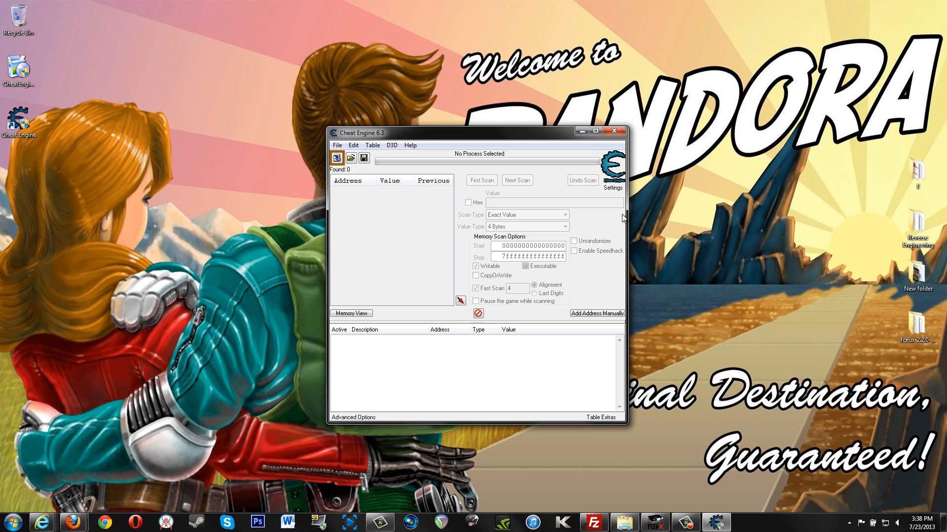
click(337, 158)
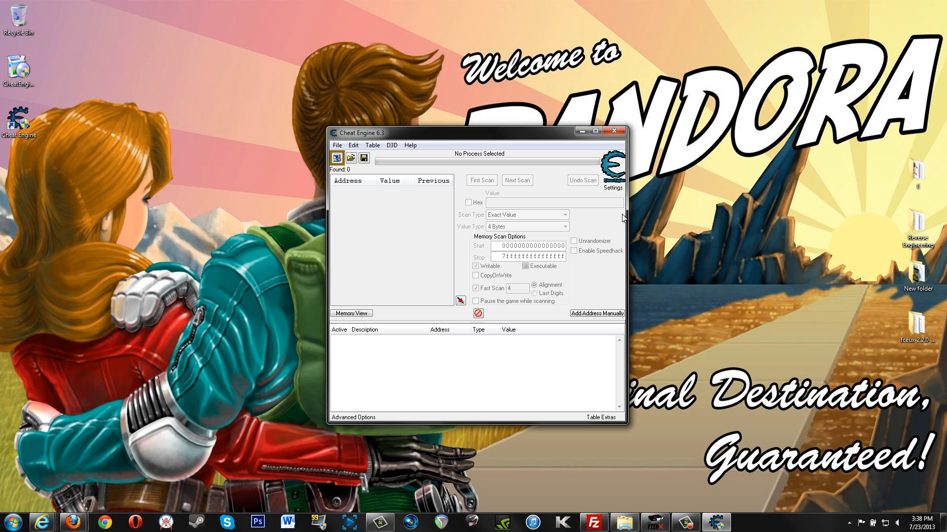
click(337, 158)
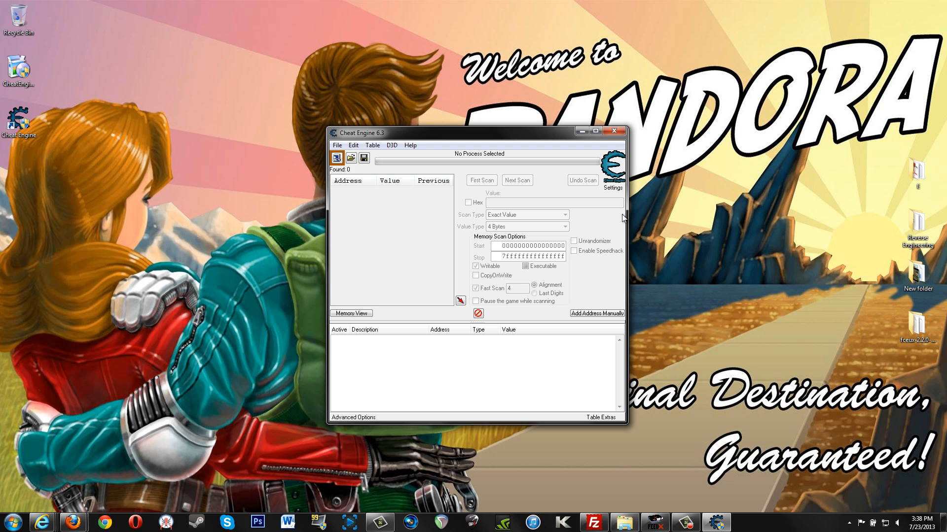
click(337, 158)
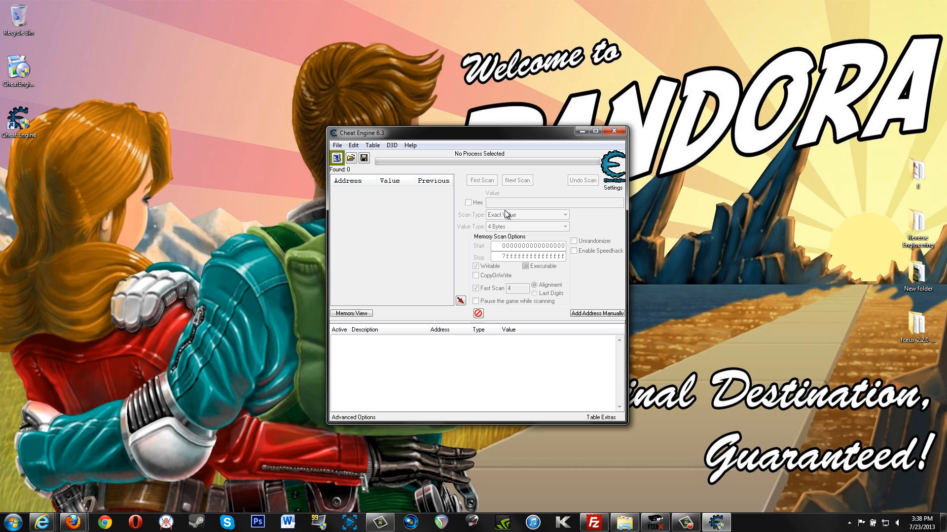
click(336, 157)
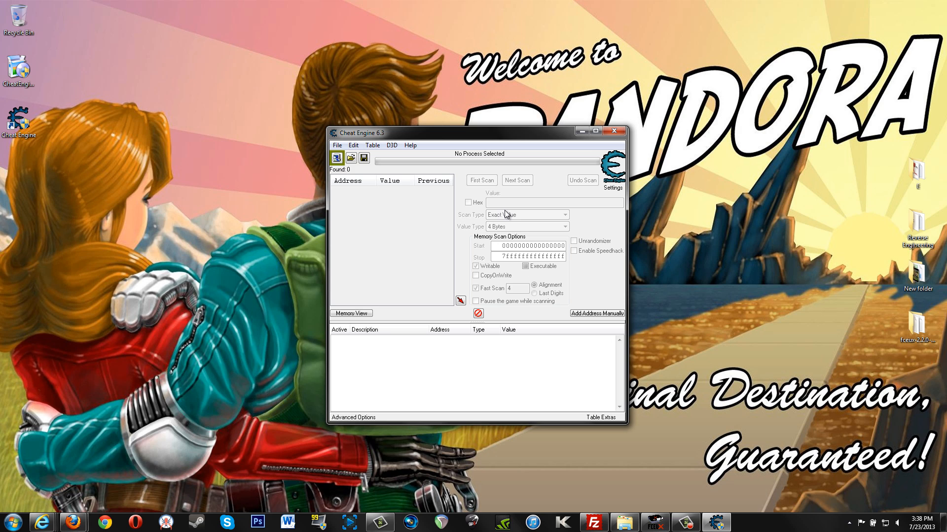
click(336, 158)
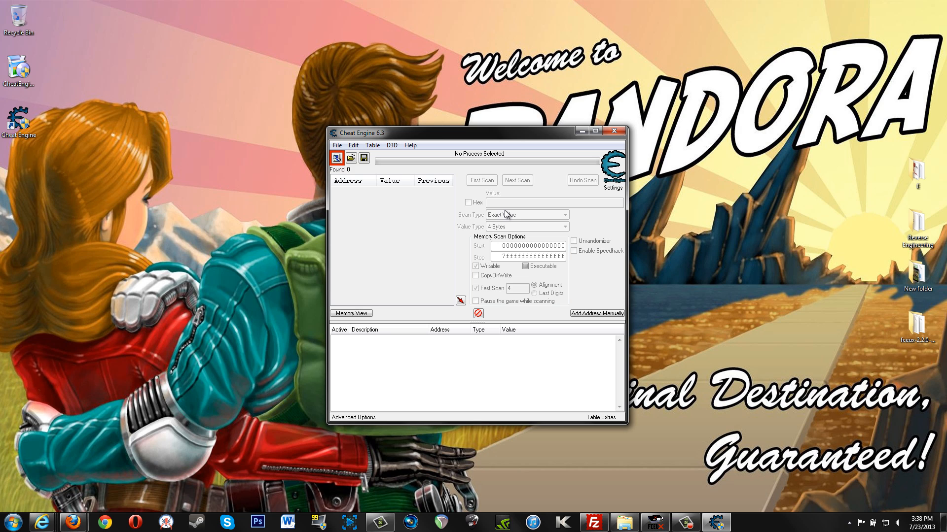